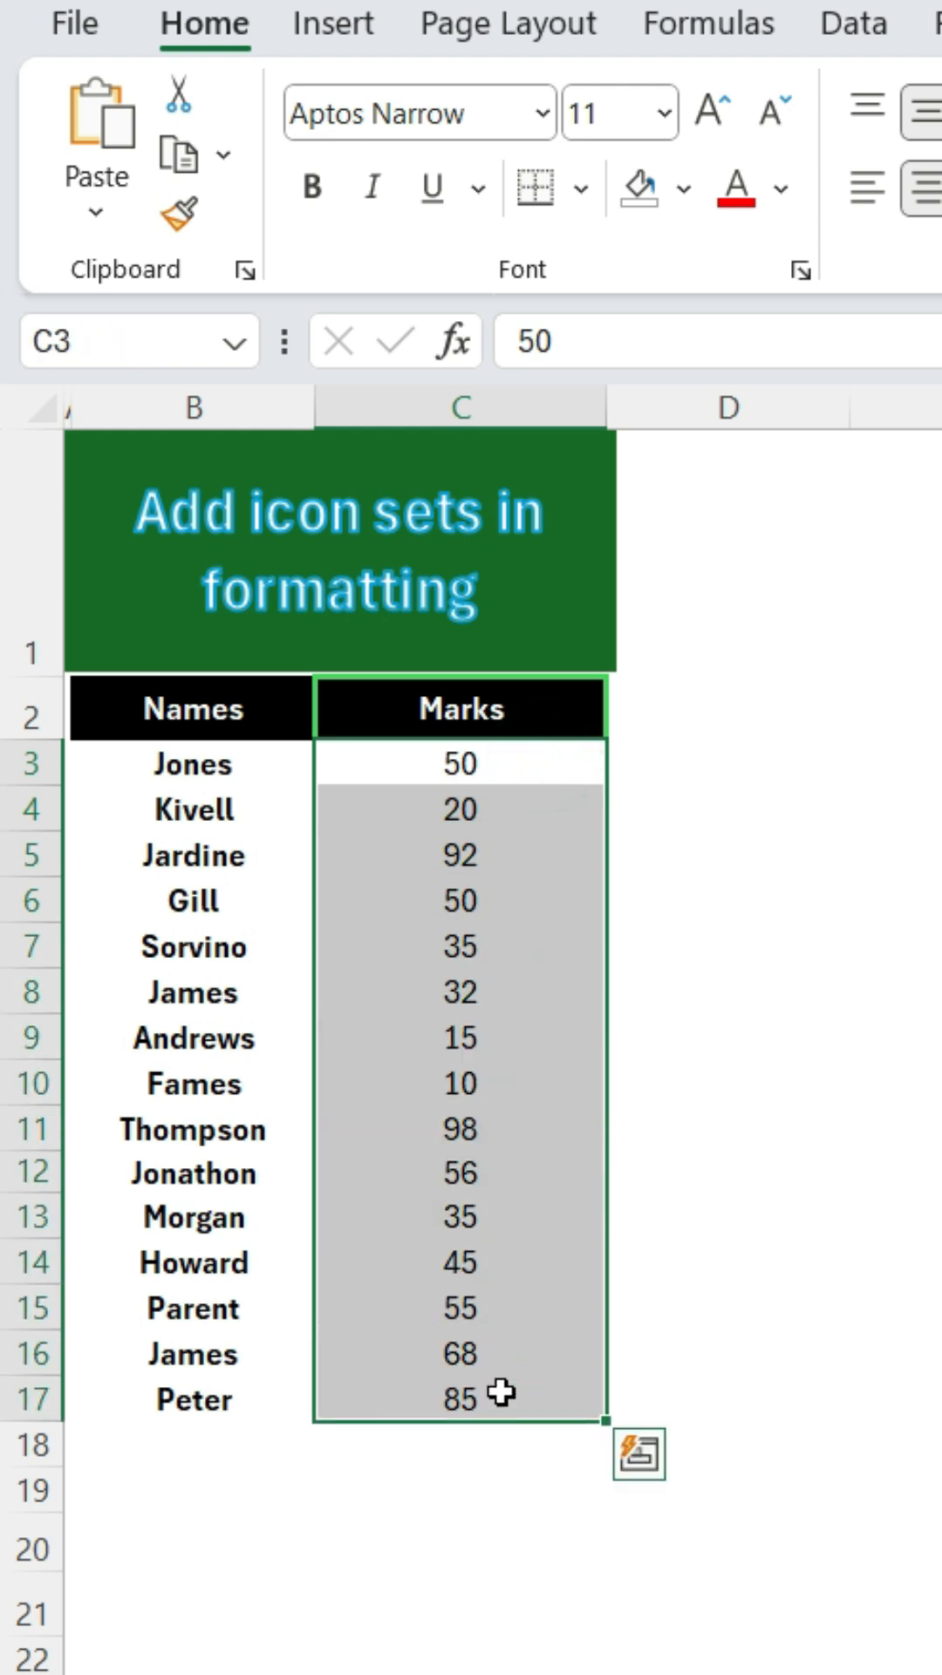
{"action": "mouse_move", "coordinate": [499, 1322]}
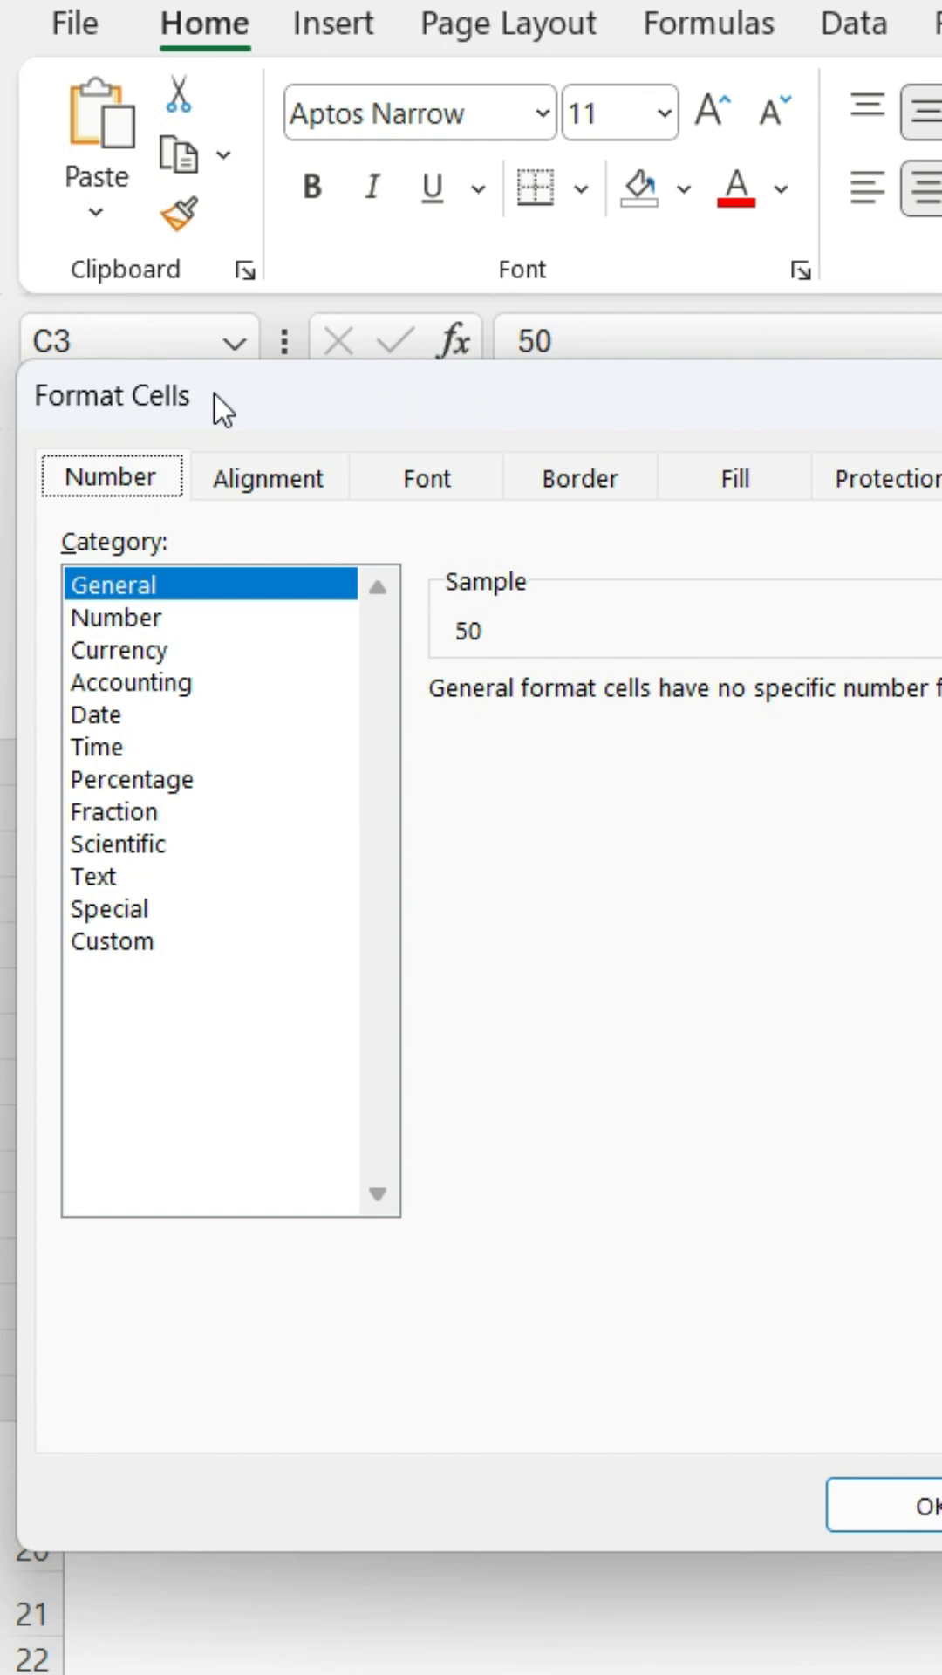
Step: In the Custom category, enter the format code [blue][>=50]0 followed by a thumbs-up emoji
{"action": "left_click", "coordinate": [111, 940]}
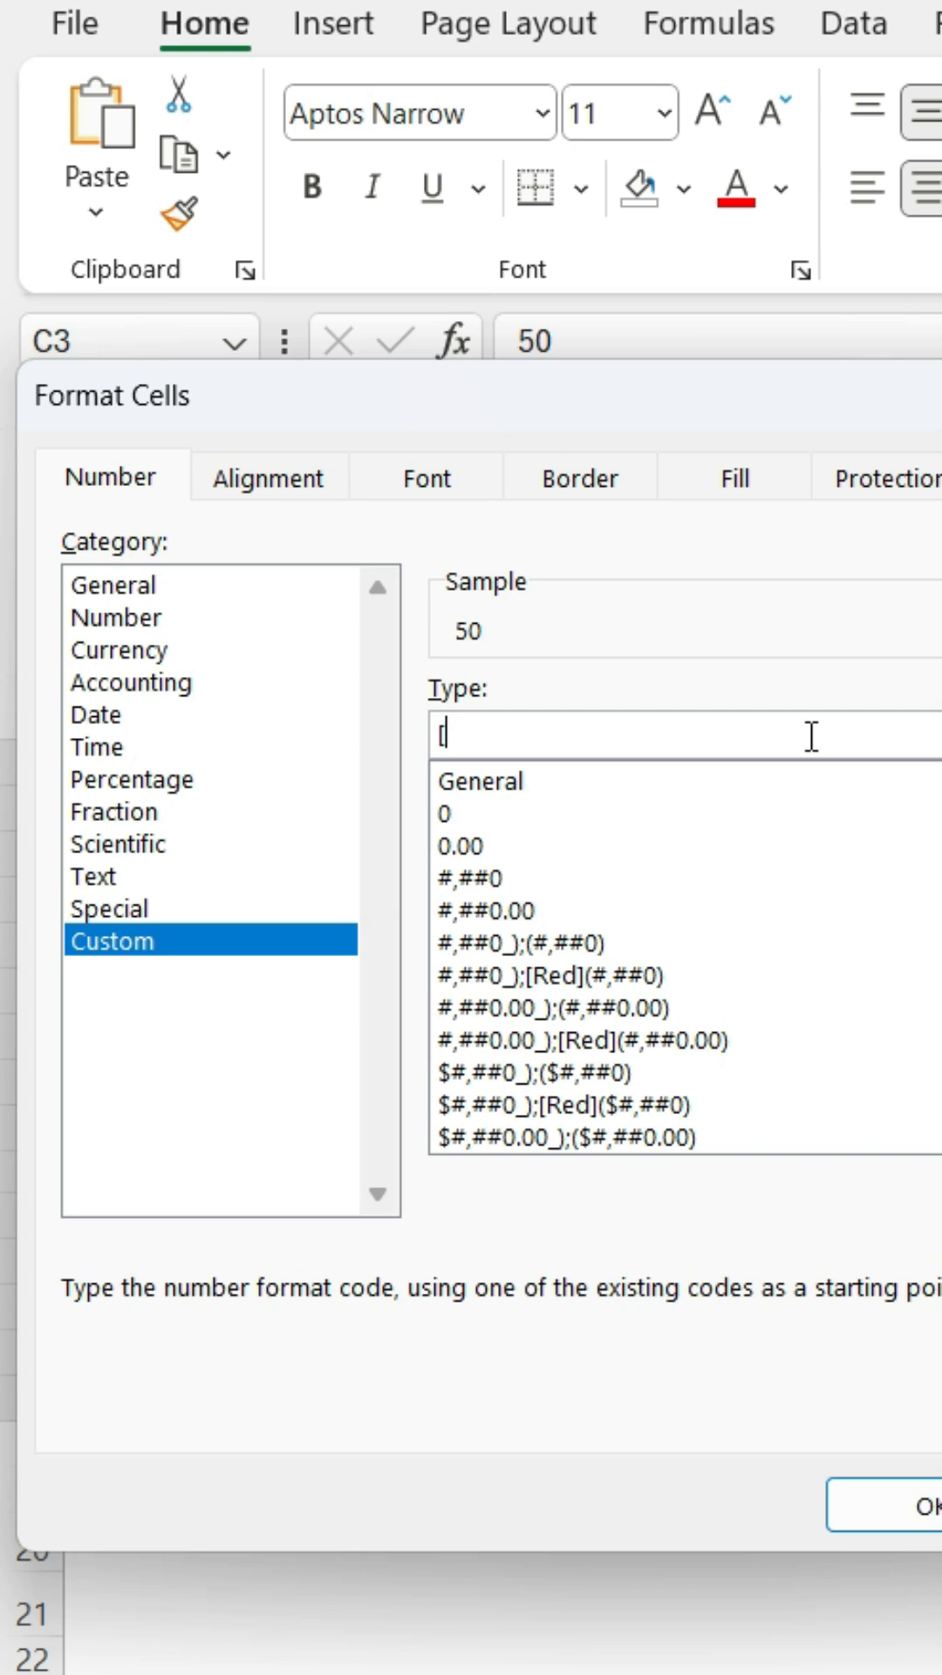
{"action": "type", "text": "[blue]"}
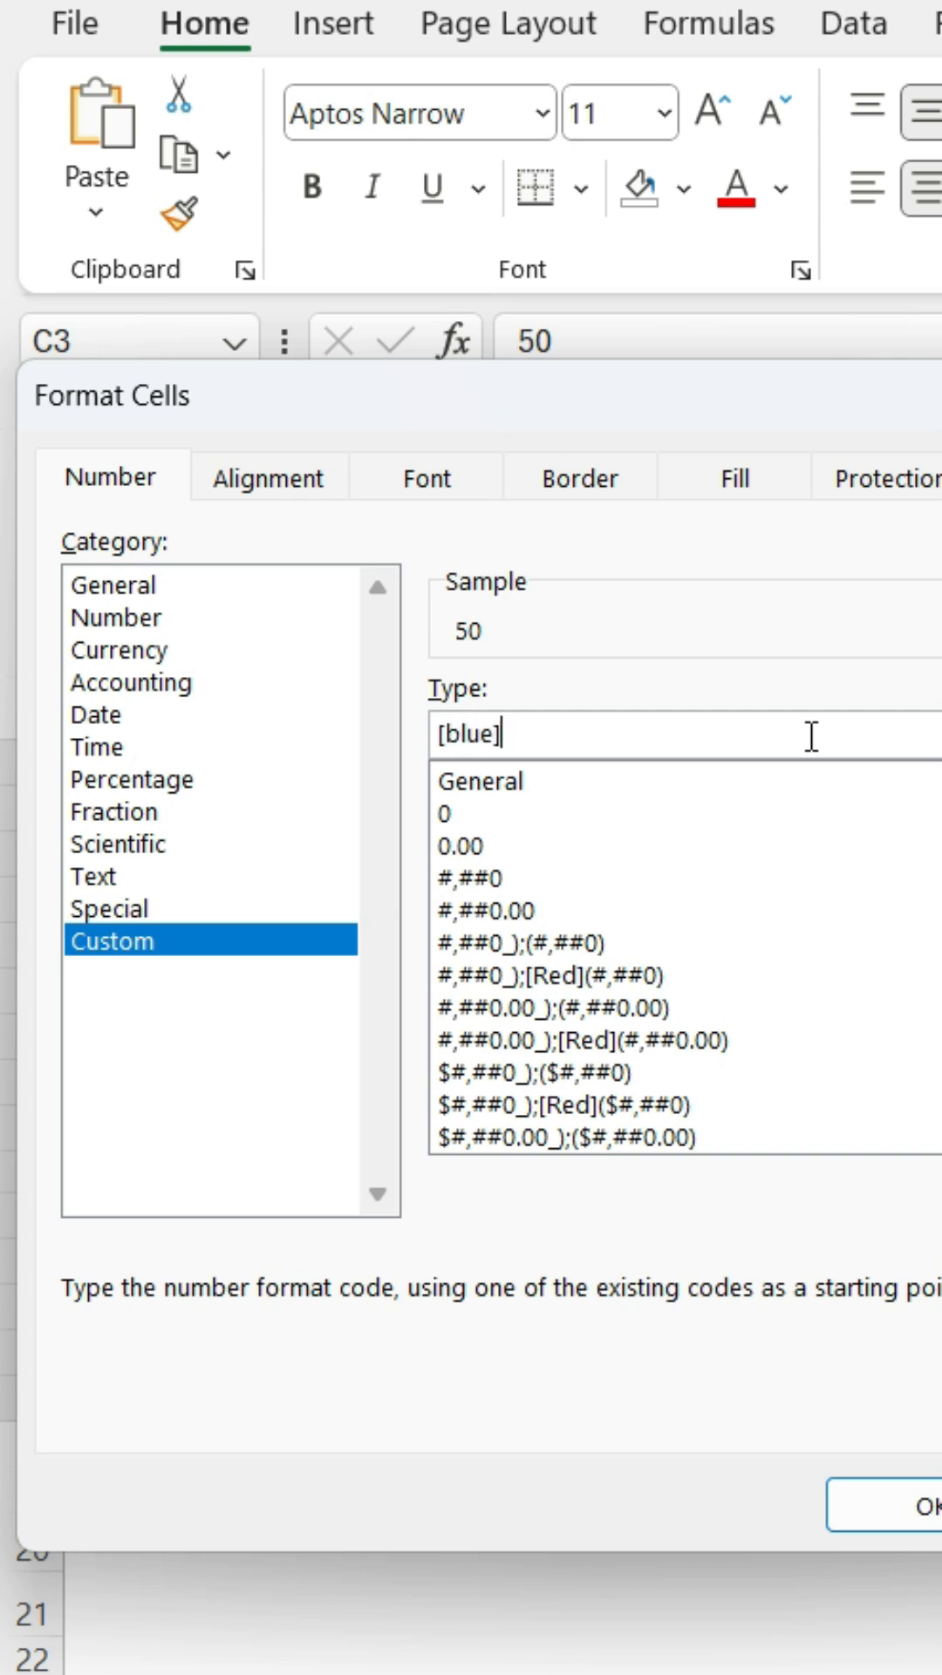
{"action": "type", "text": "["}
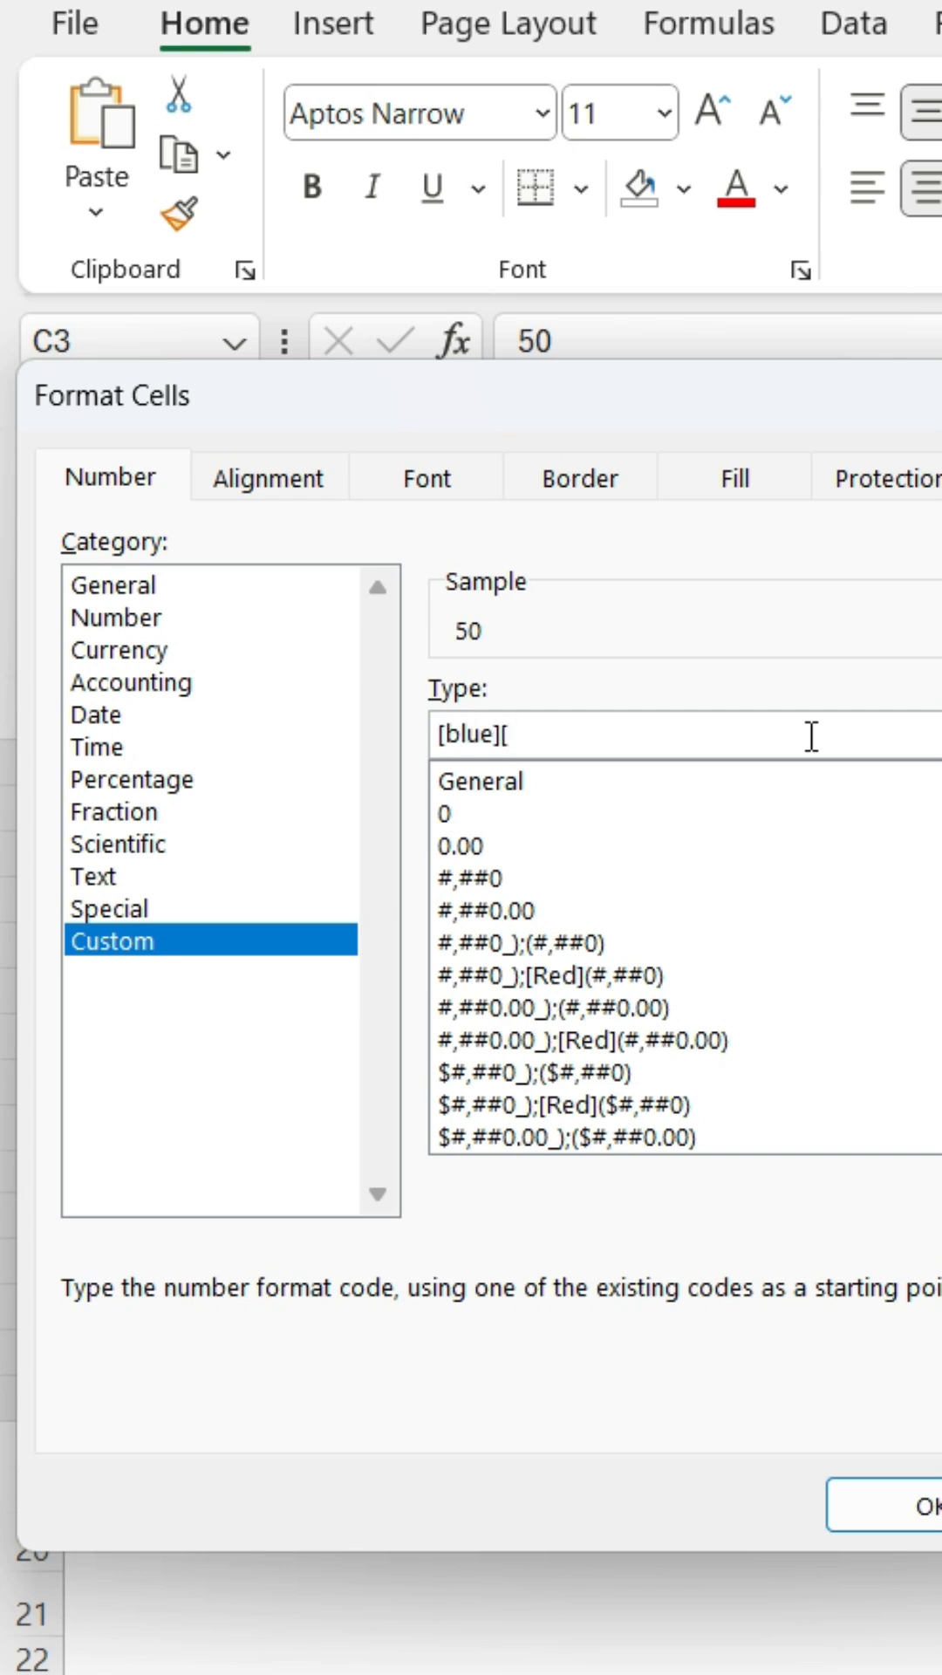
{"action": "type", "text": ">=50"}
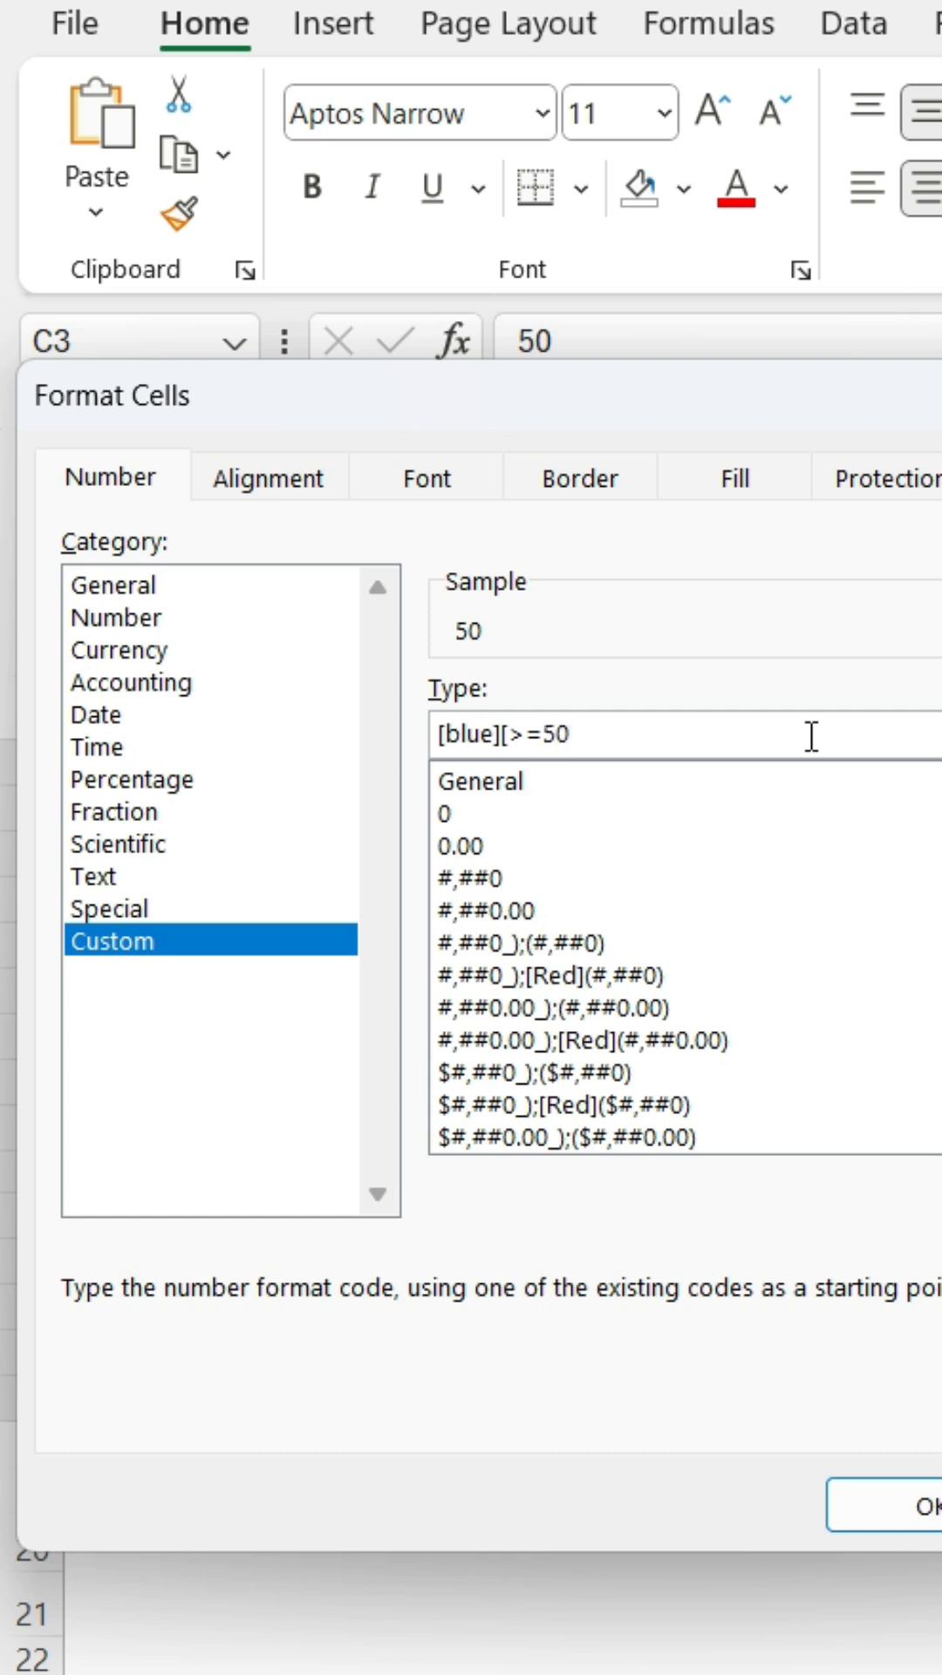
{"action": "type", "text": "0"}
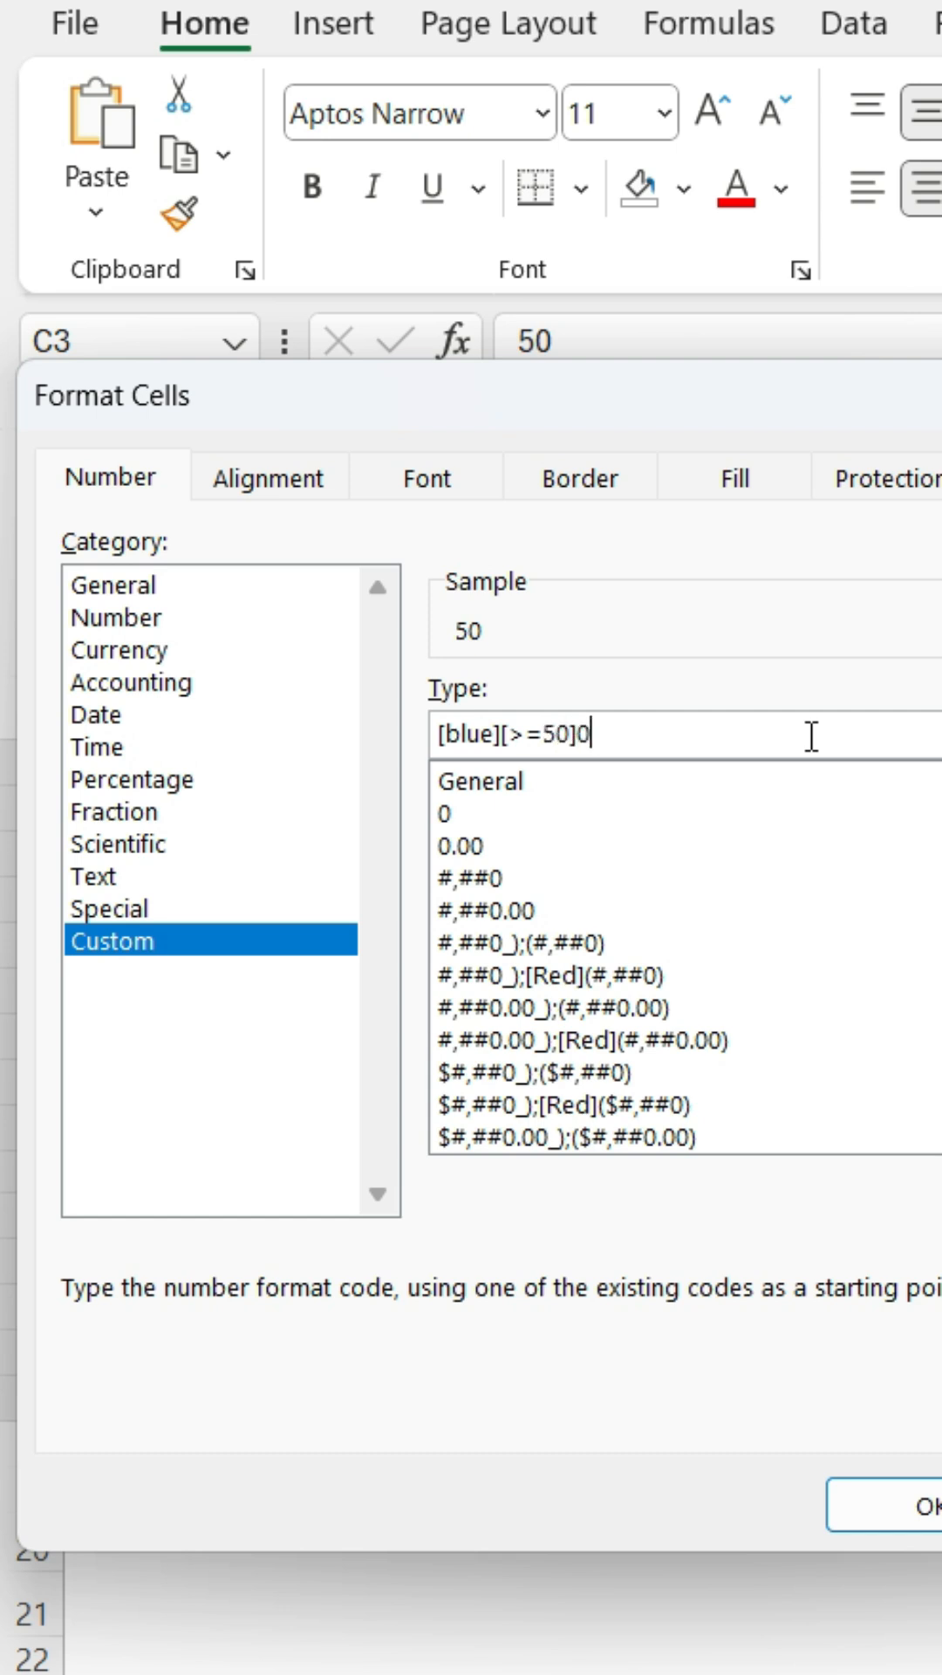
{"action": "key", "text": "win+."}
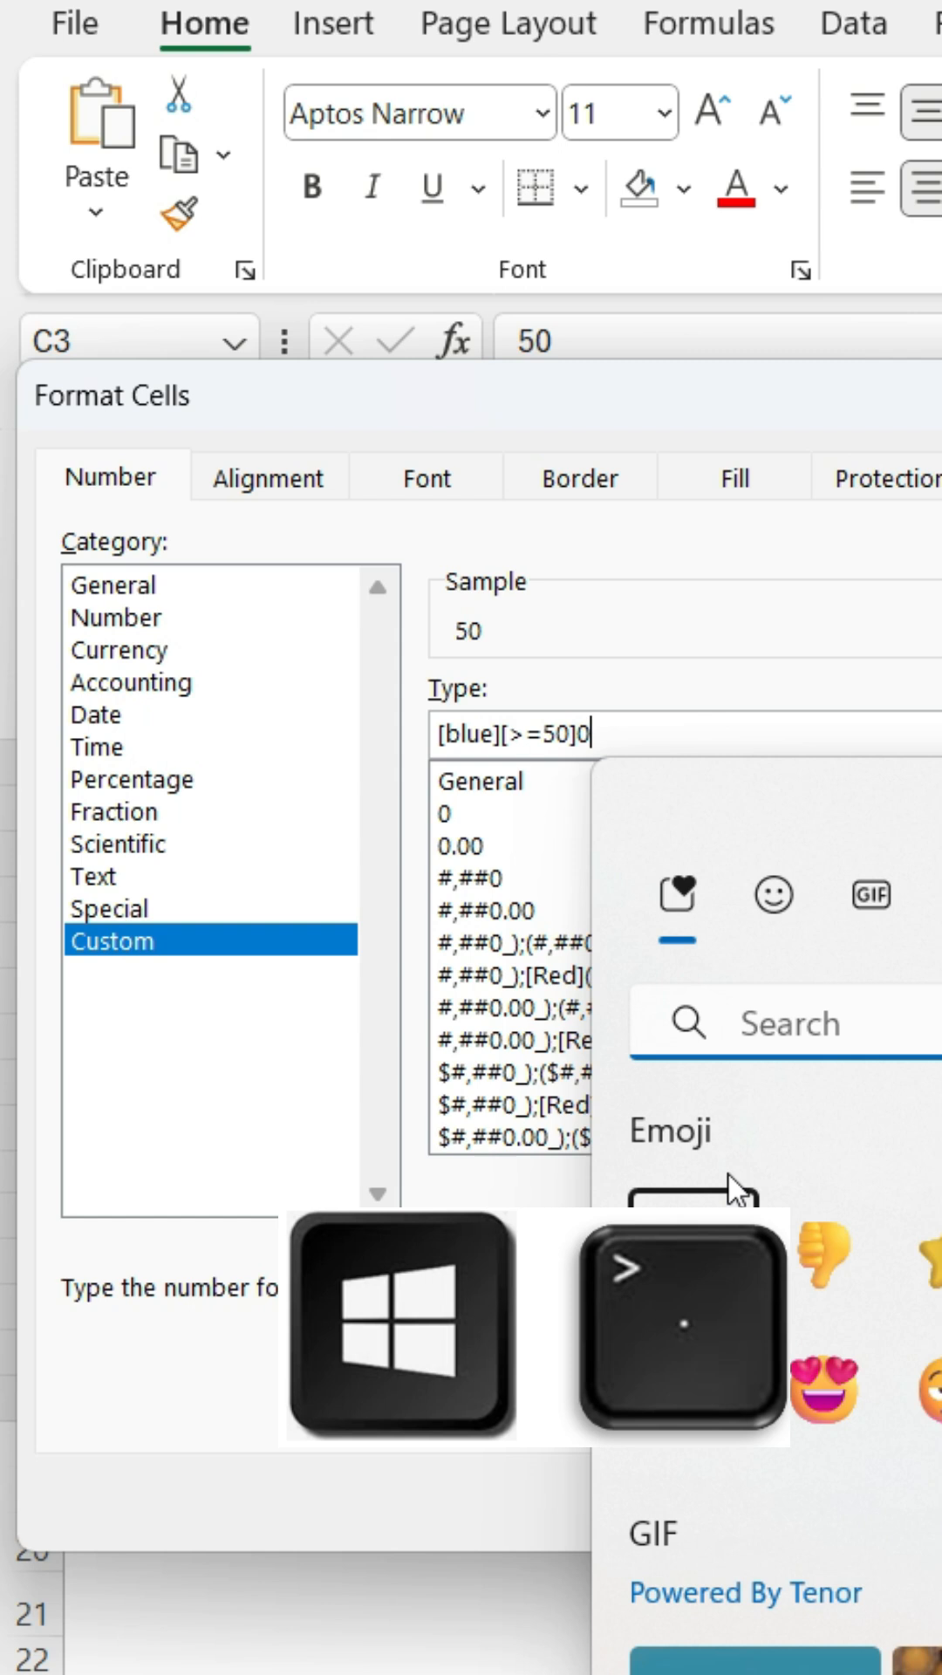
{"action": "mouse_move", "coordinate": [692, 1260]}
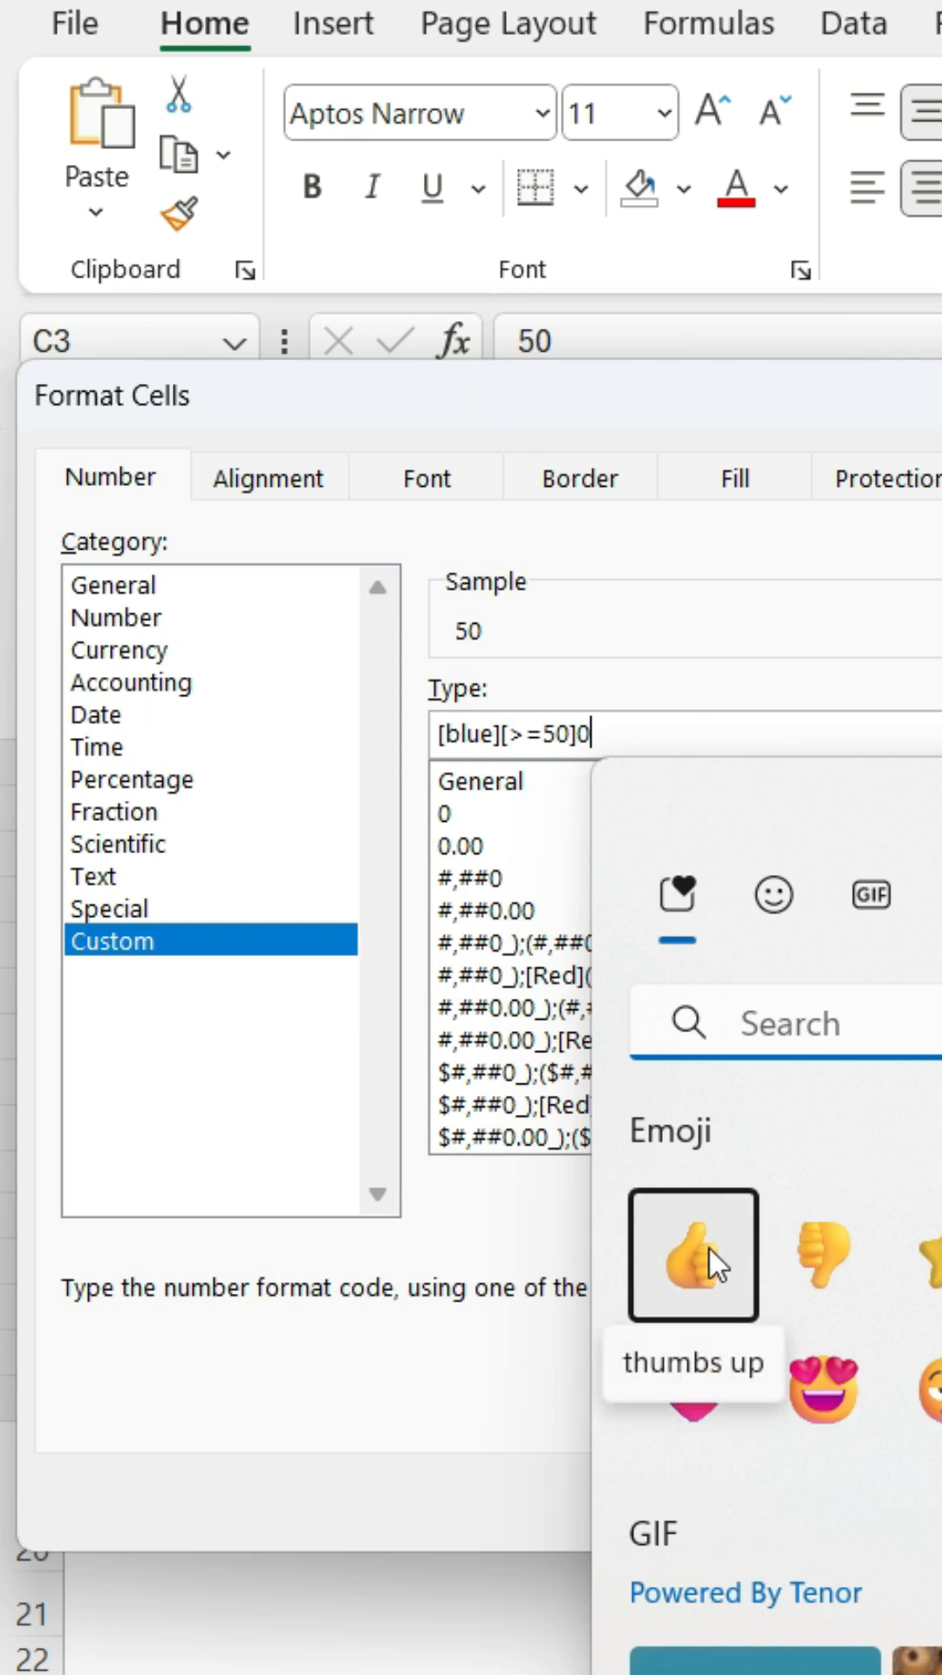
{"action": "left_click", "coordinate": [692, 1253]}
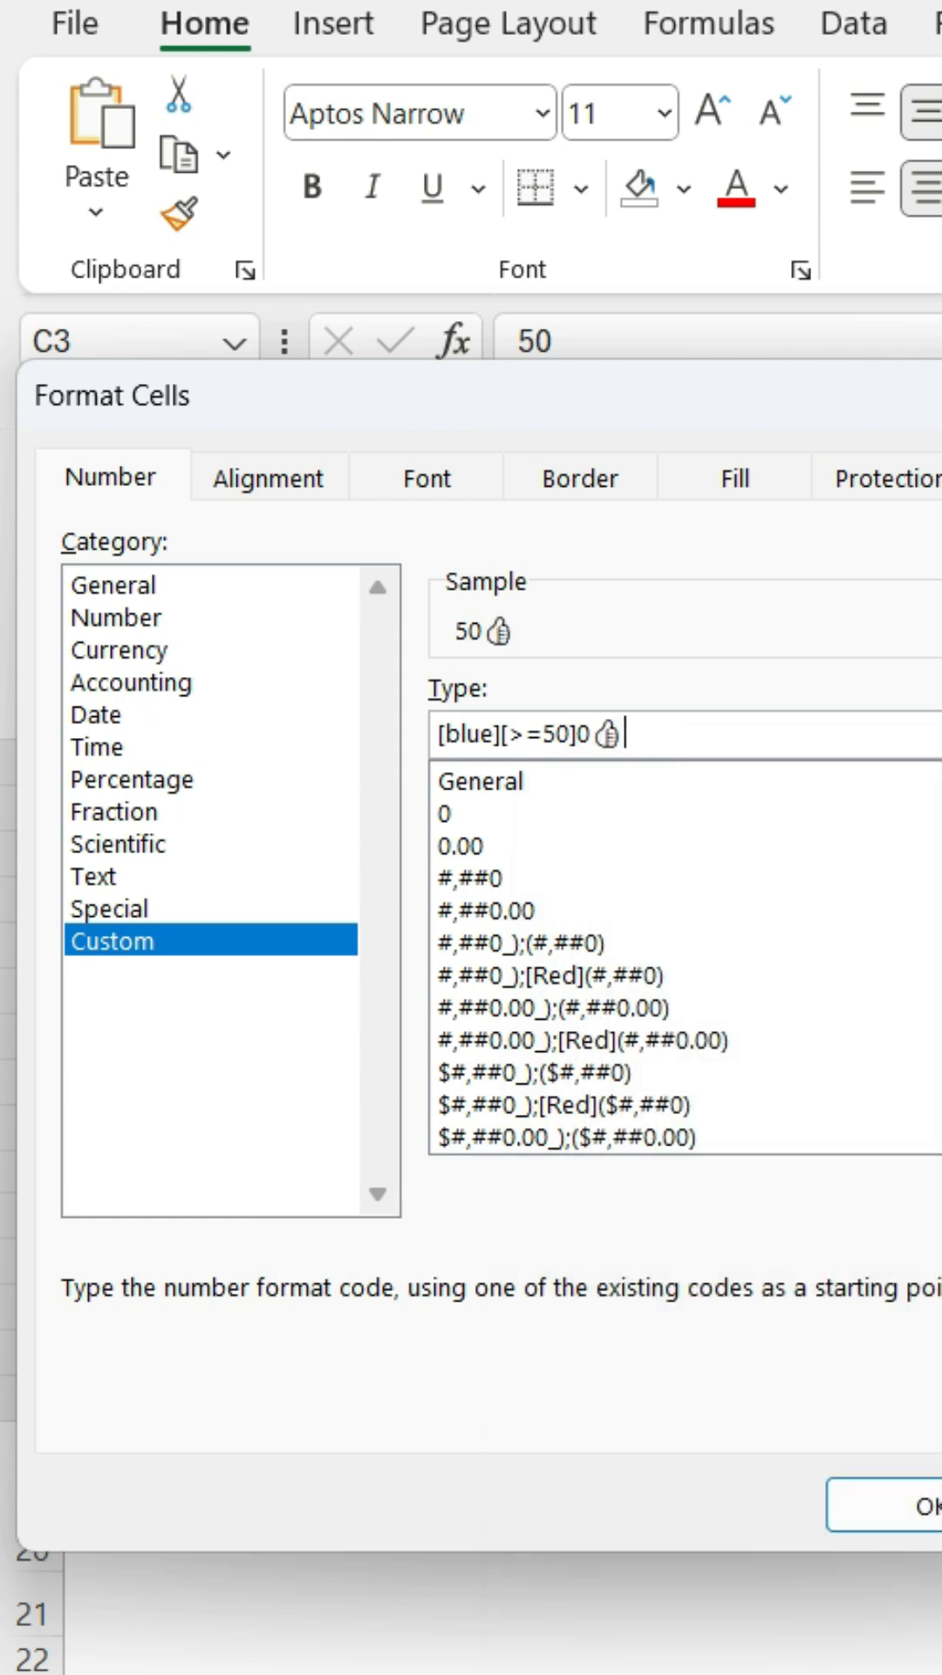
Step: Append ;[Red][<50]0 to the format code and apply it to the Marks column
{"action": "type", "text": ";"}
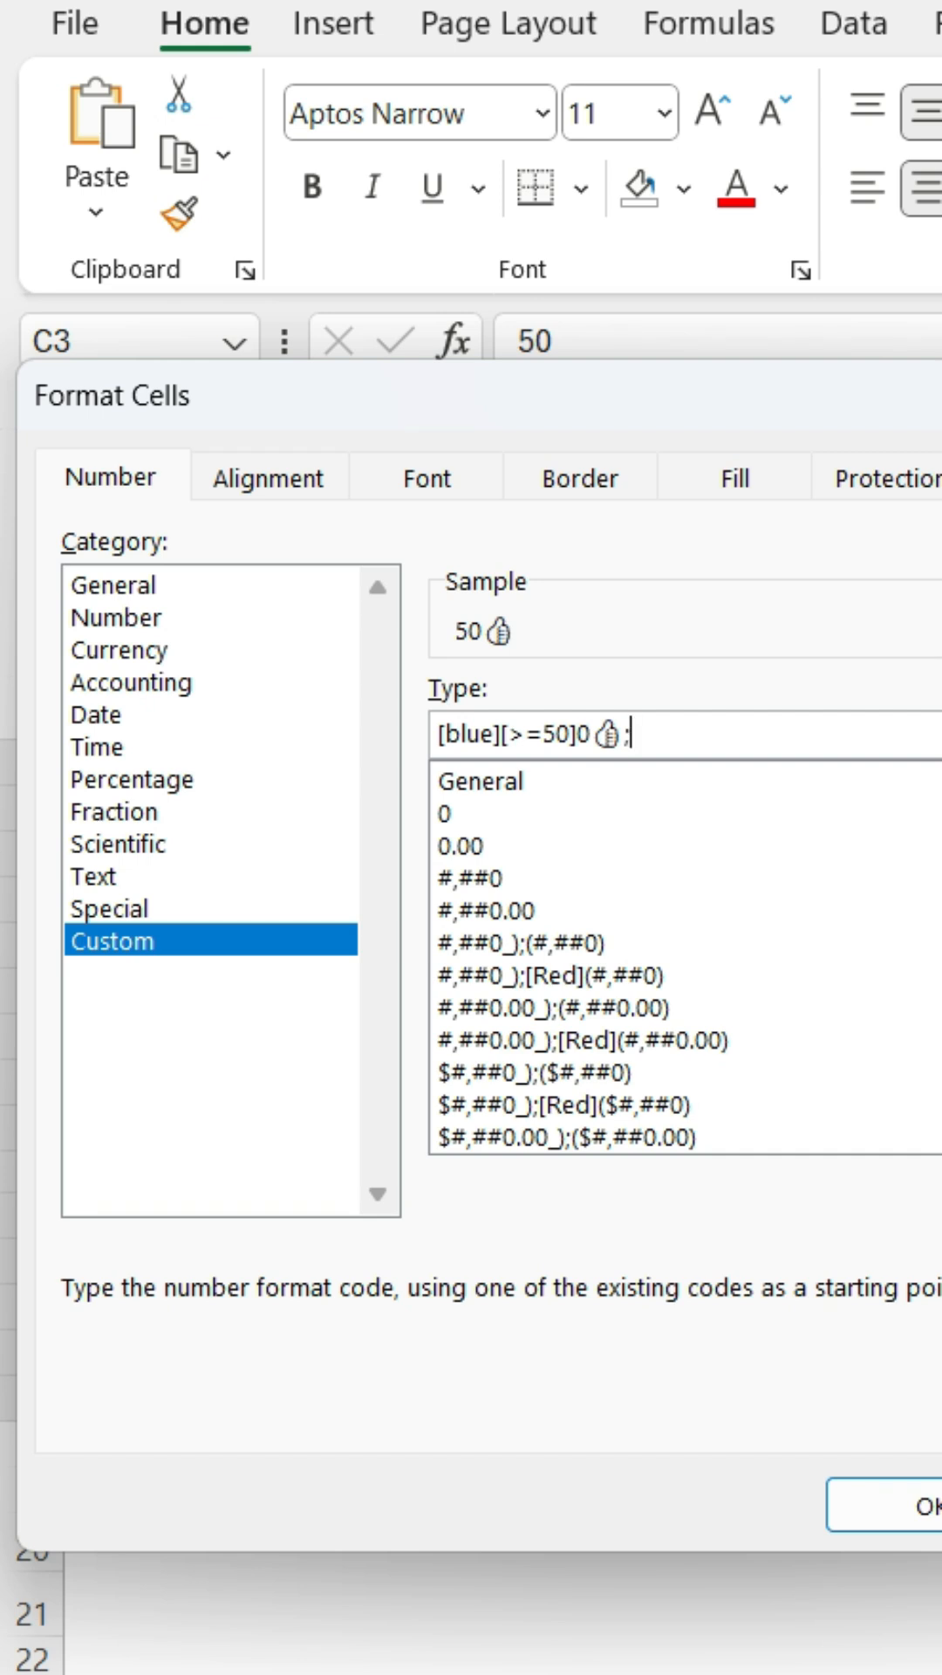
{"action": "type", "text": ";[Red"}
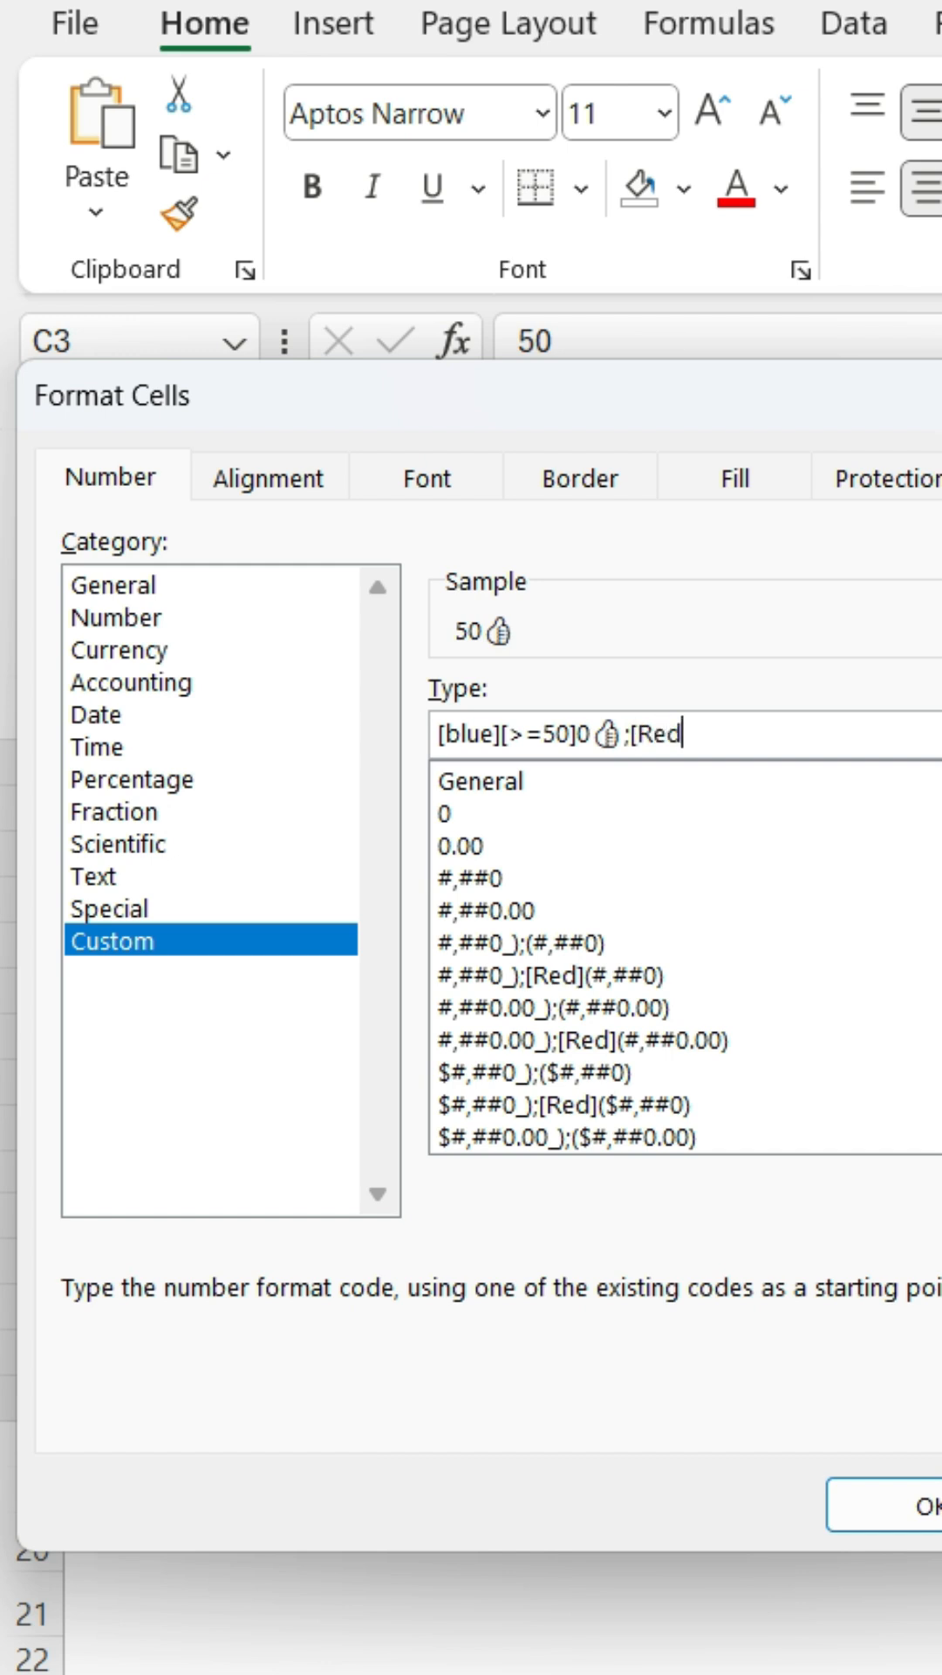
{"action": "type", "text": "]"}
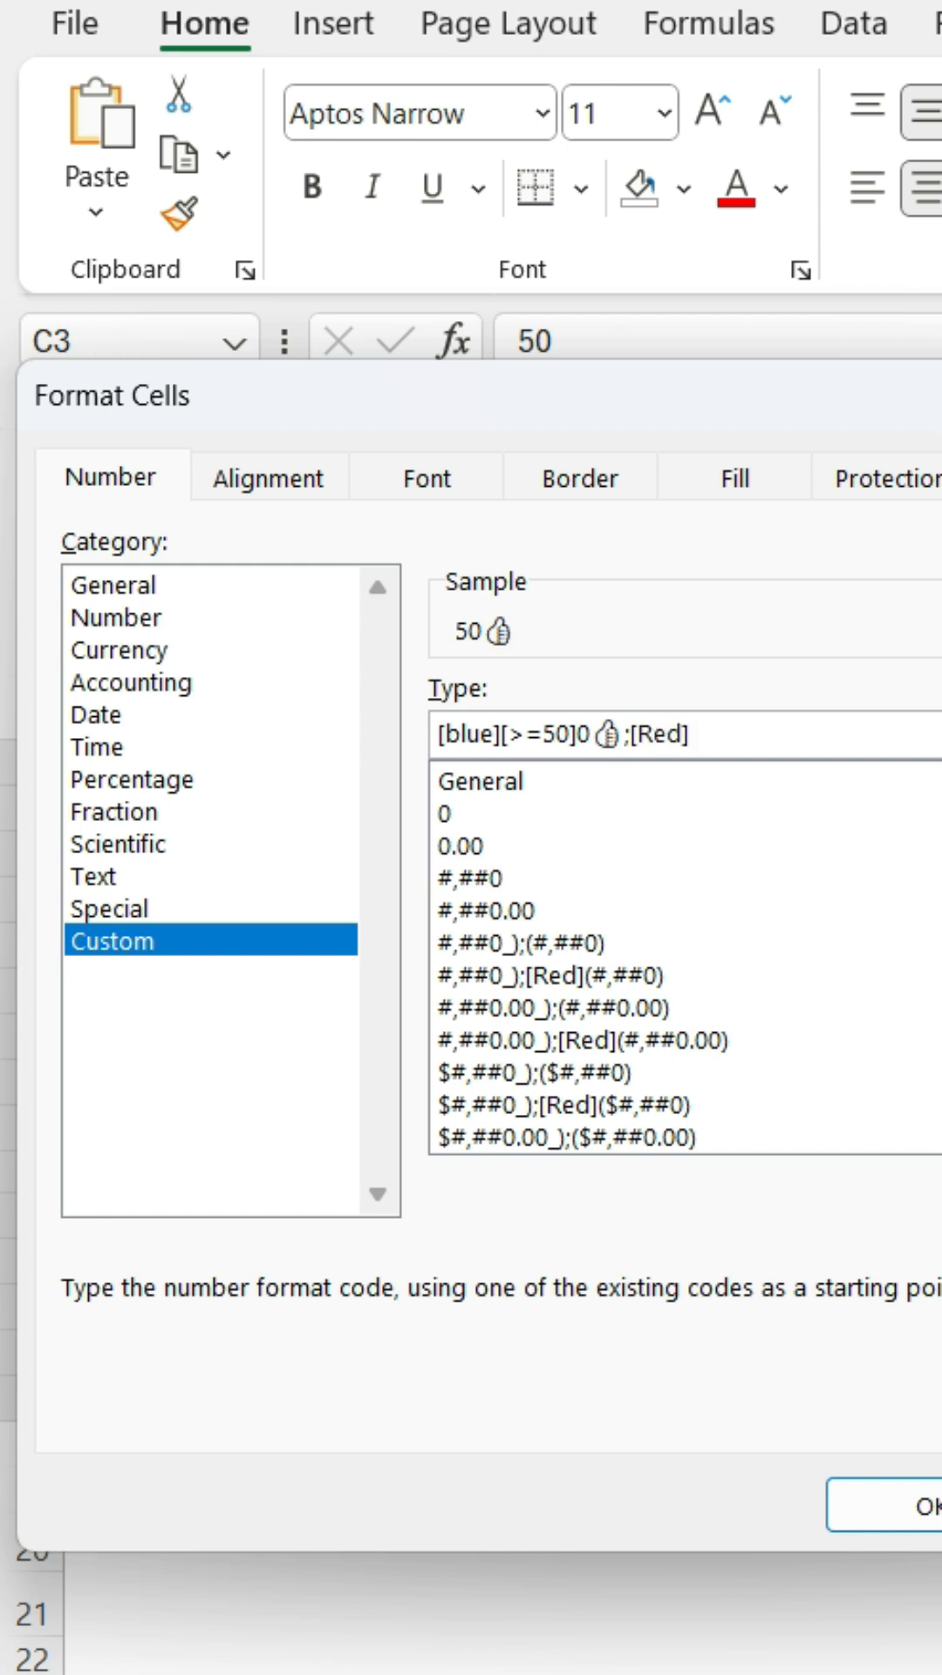
{"action": "type", "text": "[<50"}
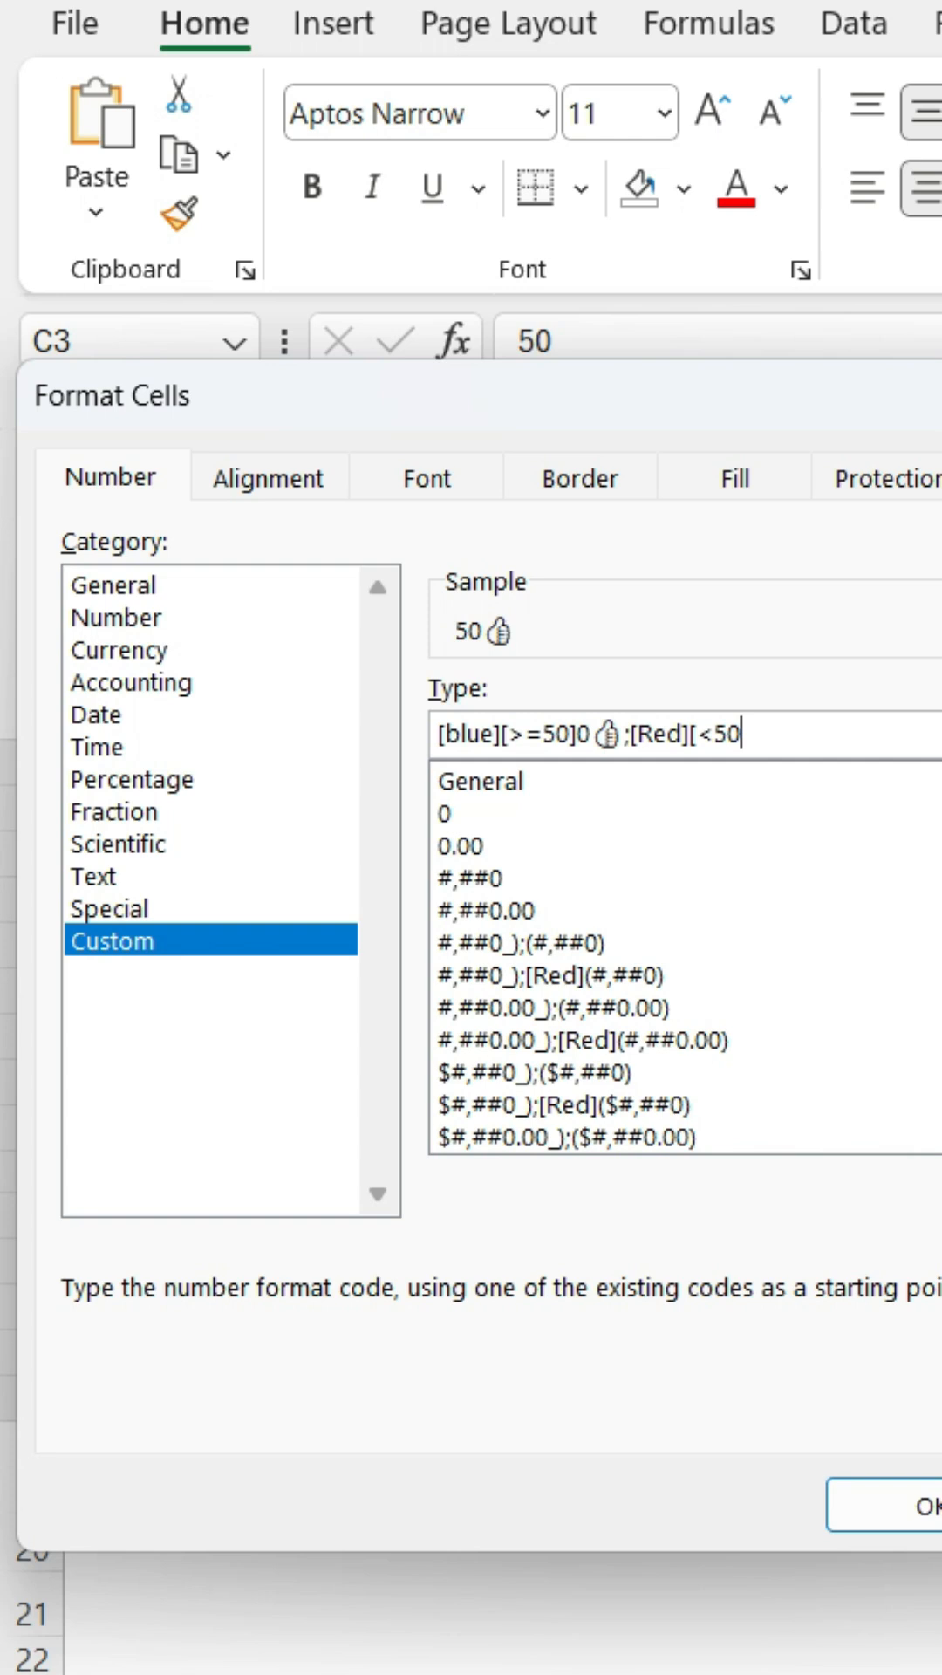
{"action": "type", "text": "0👎"}
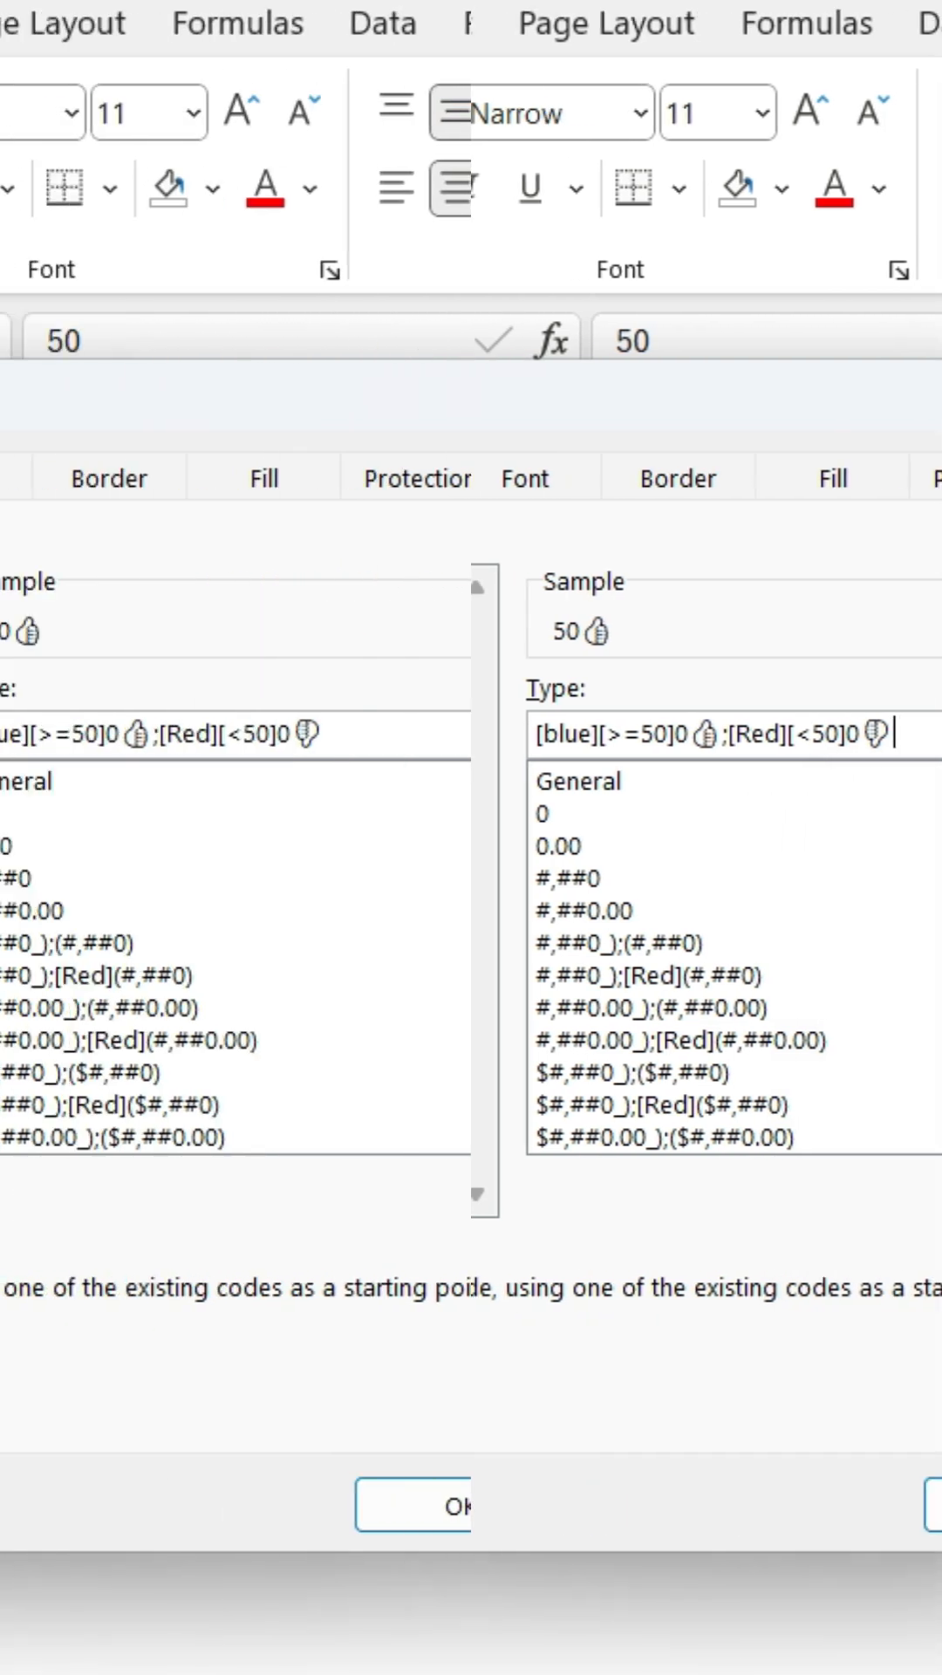
{"action": "left_click", "coordinate": [437, 1504]}
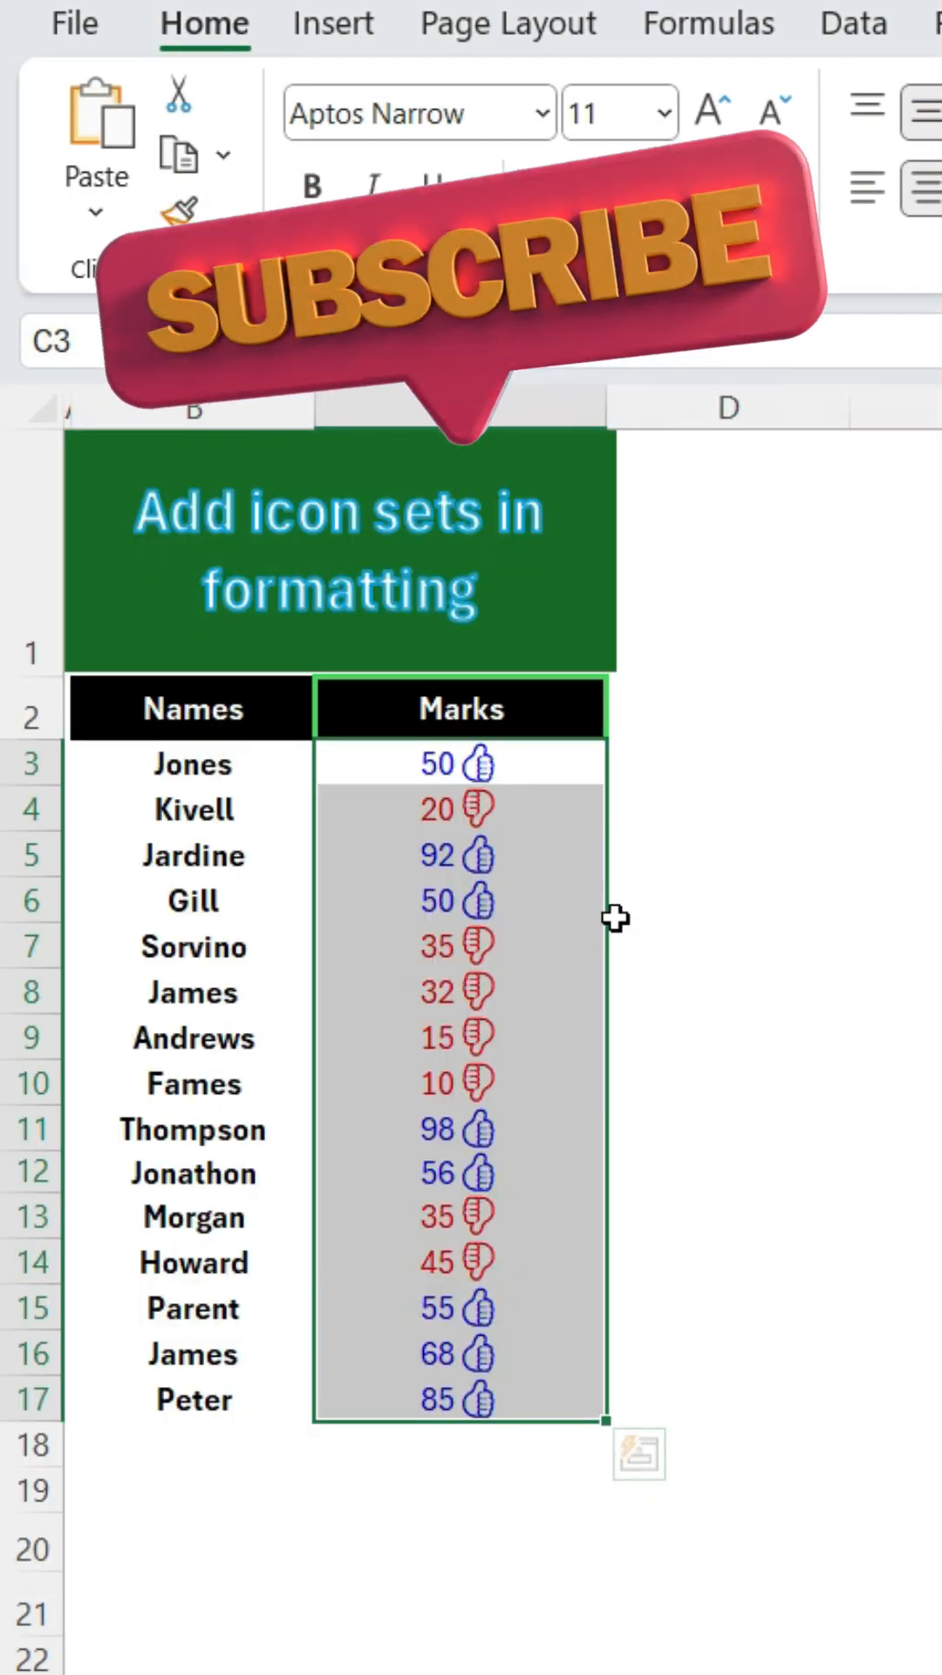